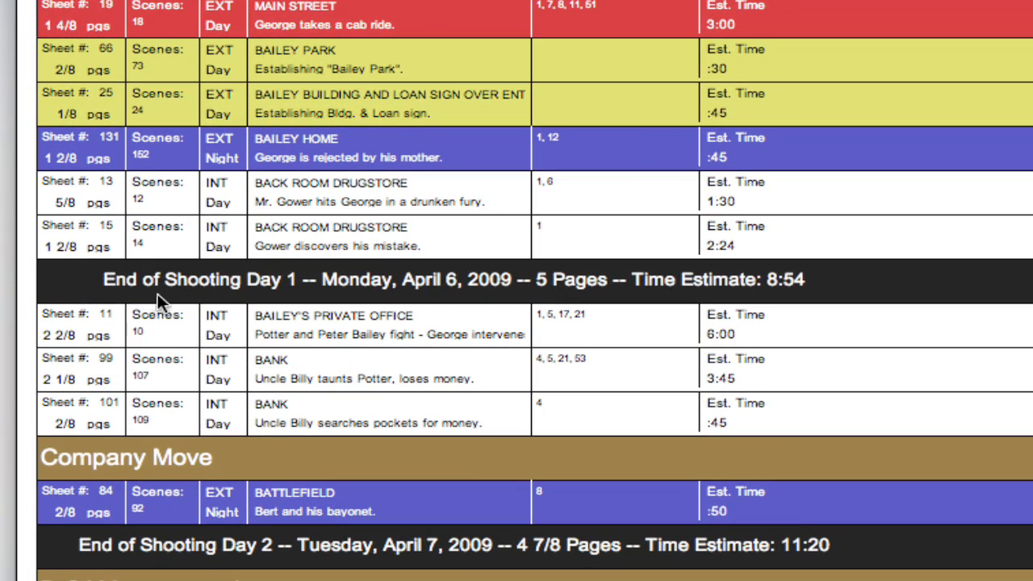
{"action": "mouse_move", "coordinate": [480, 308]}
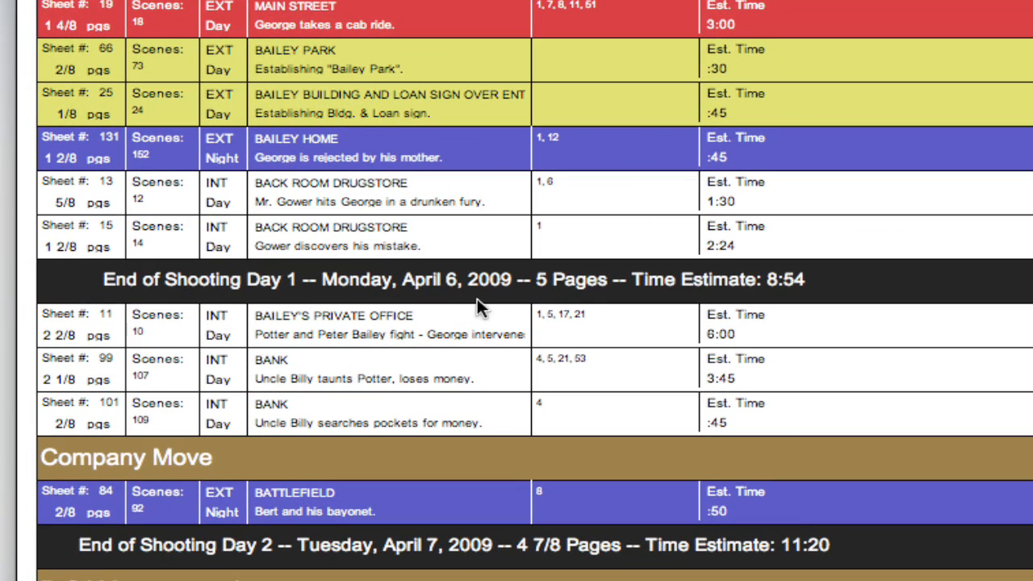
{"action": "mouse_move", "coordinate": [589, 303]}
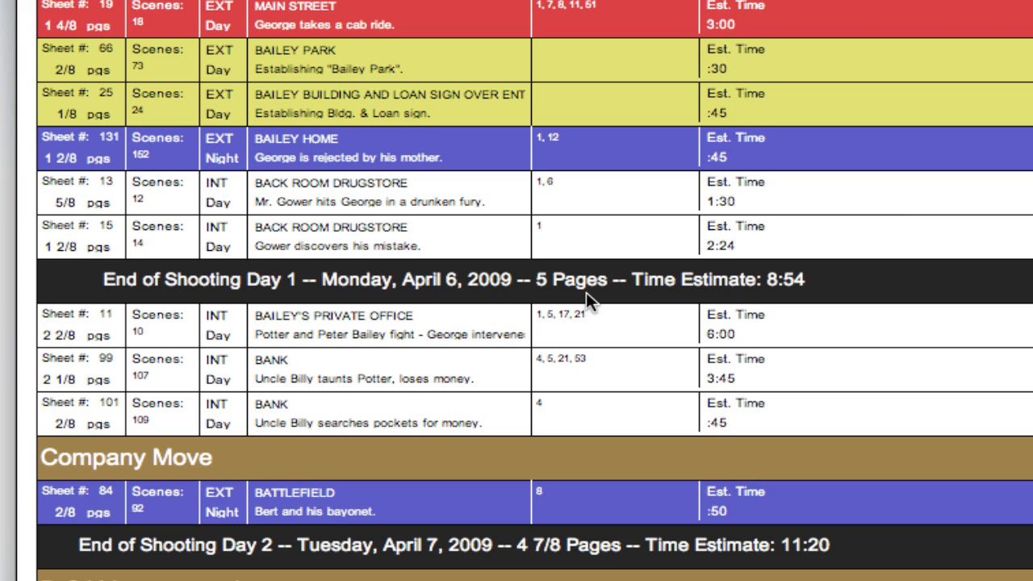
{"action": "mouse_move", "coordinate": [766, 303]}
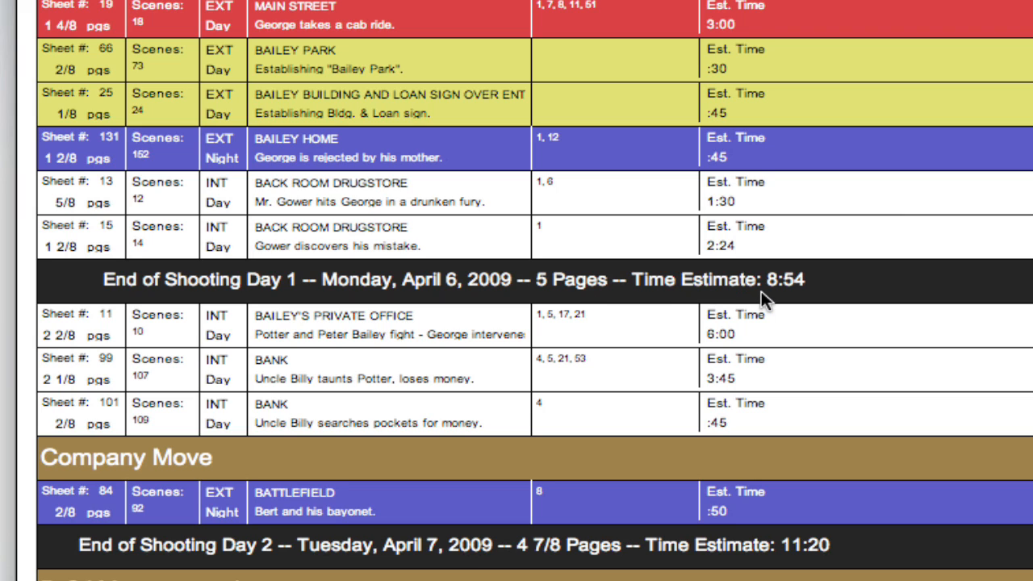
{"action": "mouse_move", "coordinate": [440, 309]}
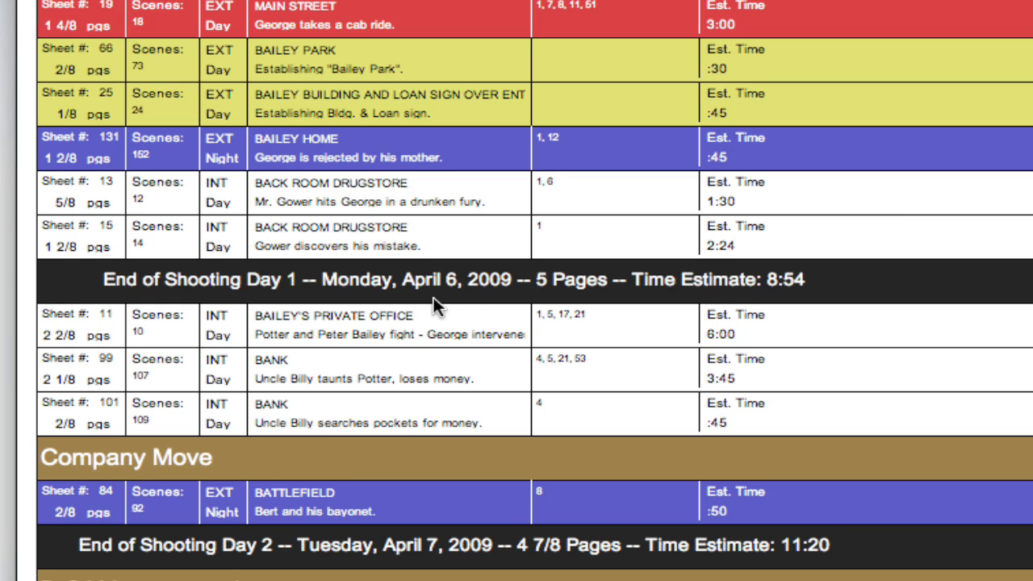
{"action": "mouse_move", "coordinate": [468, 305]}
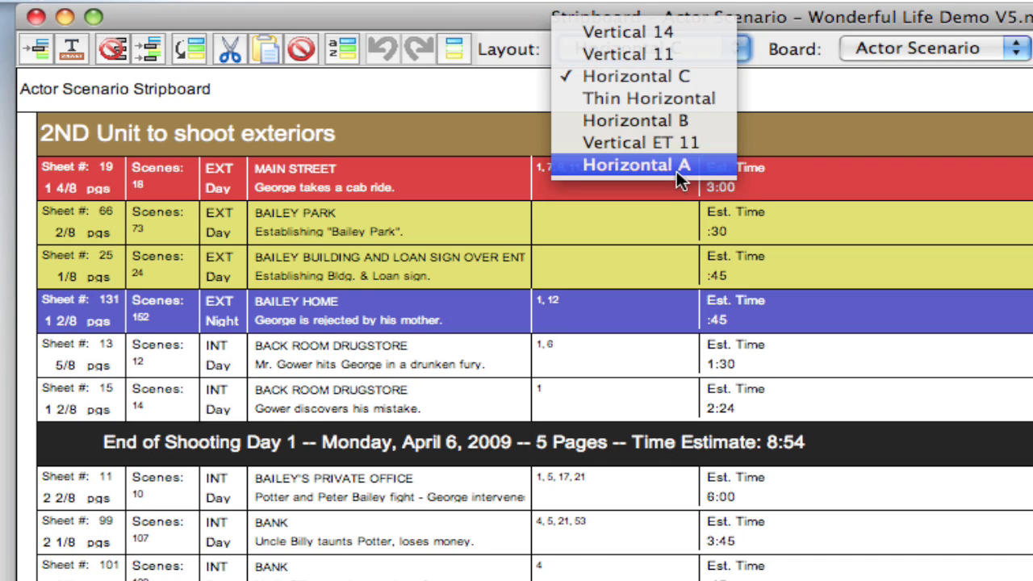
Step: Switch the Actor Scenario stripboard to the Horizontal A layout
{"action": "left_click", "coordinate": [636, 165]}
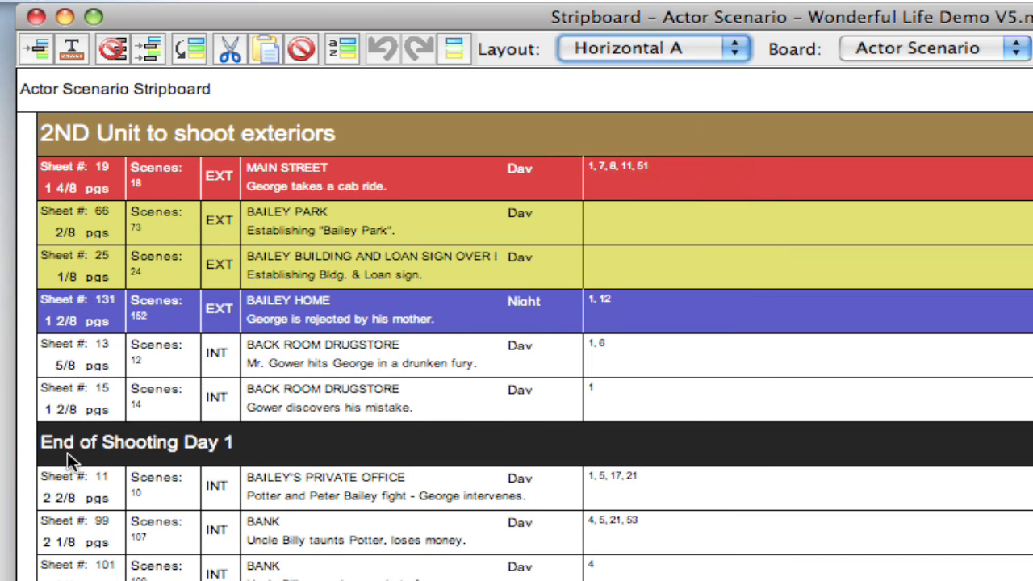
{"action": "mouse_move", "coordinate": [258, 462]}
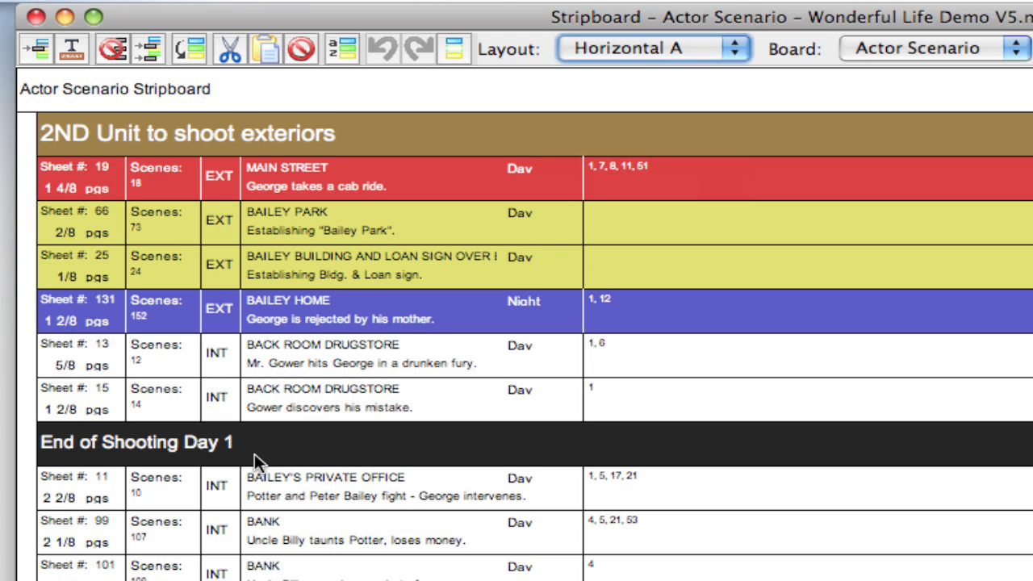
{"action": "mouse_move", "coordinate": [657, 74]}
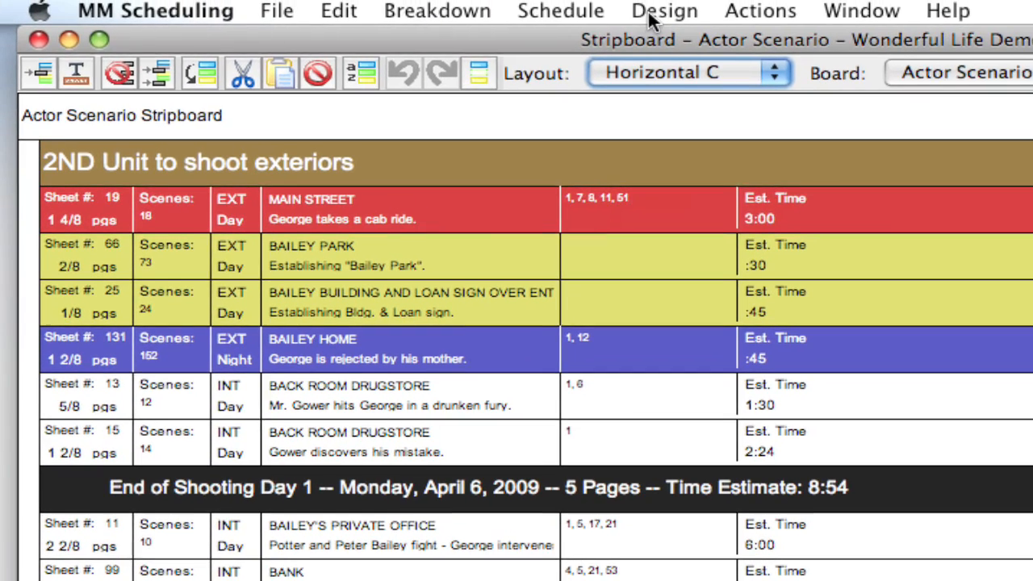
Step: Open the Horizontal C Strip Designer from Design > Strip Layouts
{"action": "left_click", "coordinate": [665, 12]}
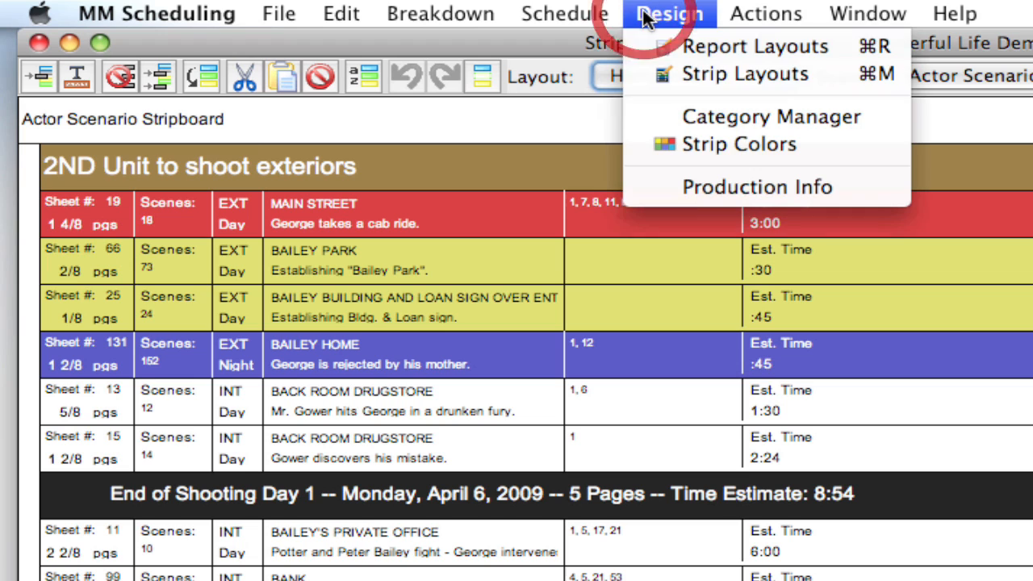
{"action": "mouse_move", "coordinate": [742, 73]}
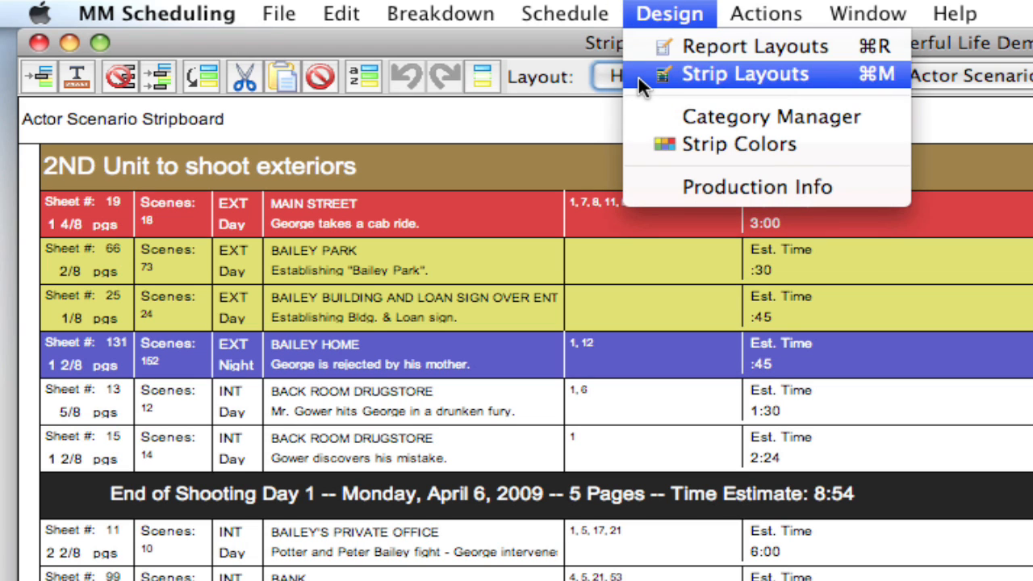
{"action": "left_click", "coordinate": [744, 73]}
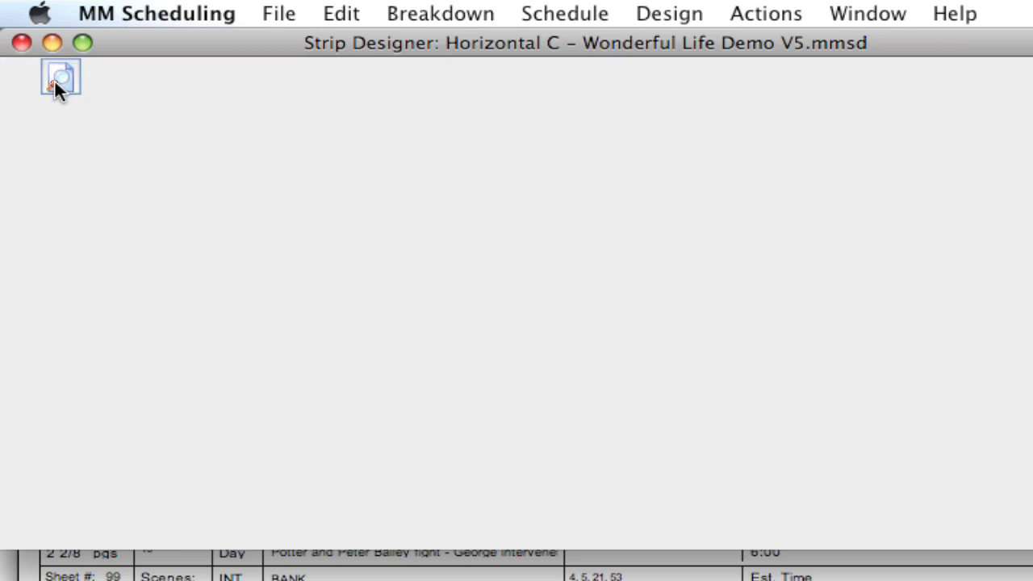
Step: Let the Horizontal C Strip Designer load its template fields and available field list
{"action": "left_click", "coordinate": [59, 77]}
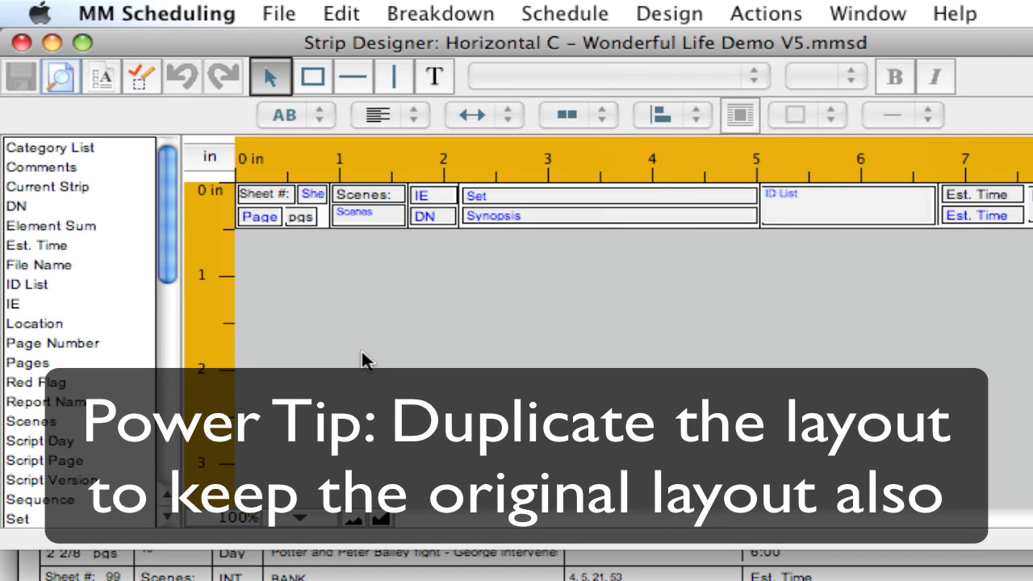
{"action": "mouse_move", "coordinate": [429, 335]}
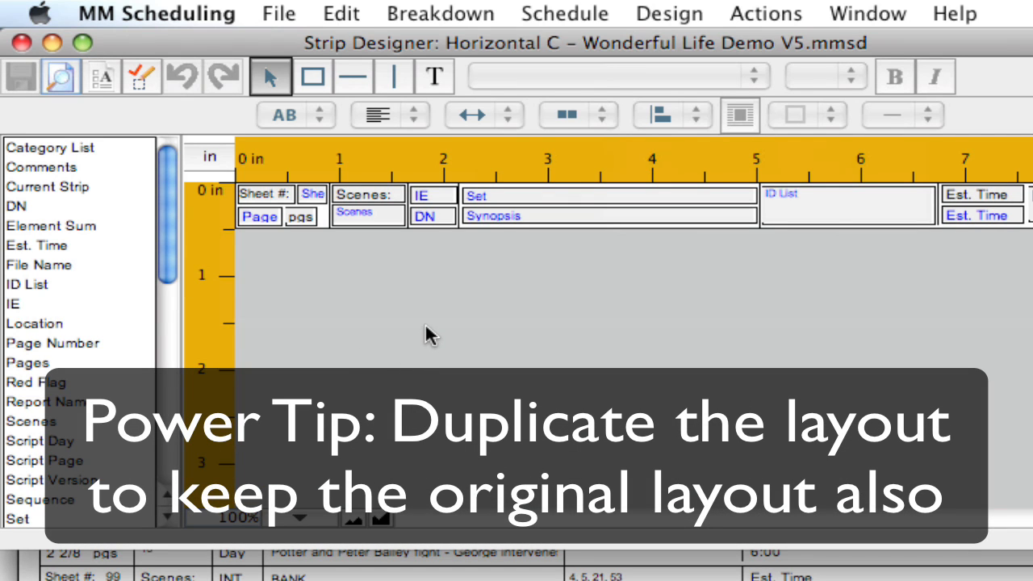
{"action": "mouse_move", "coordinate": [380, 202]}
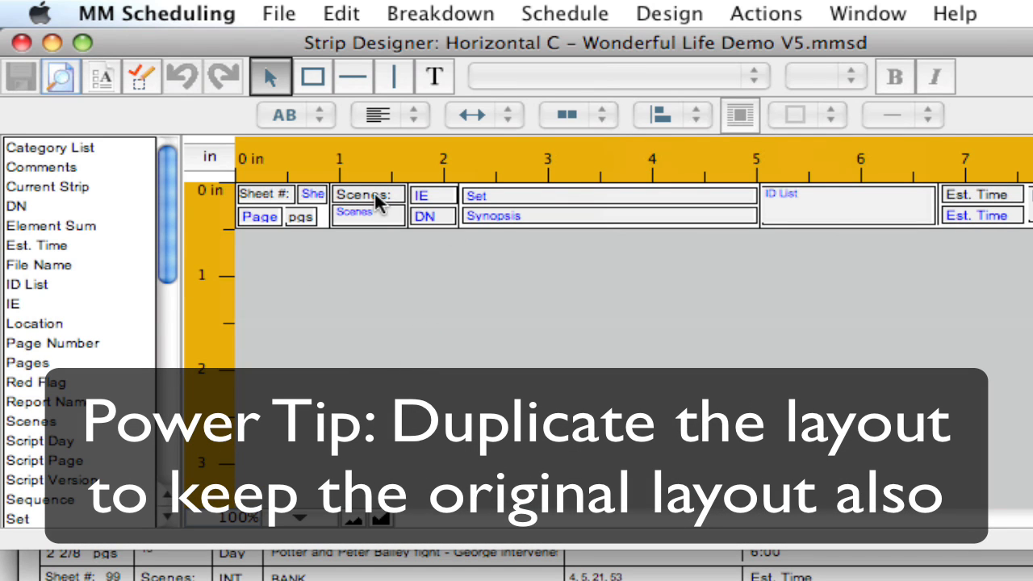
{"action": "mouse_move", "coordinate": [968, 230]}
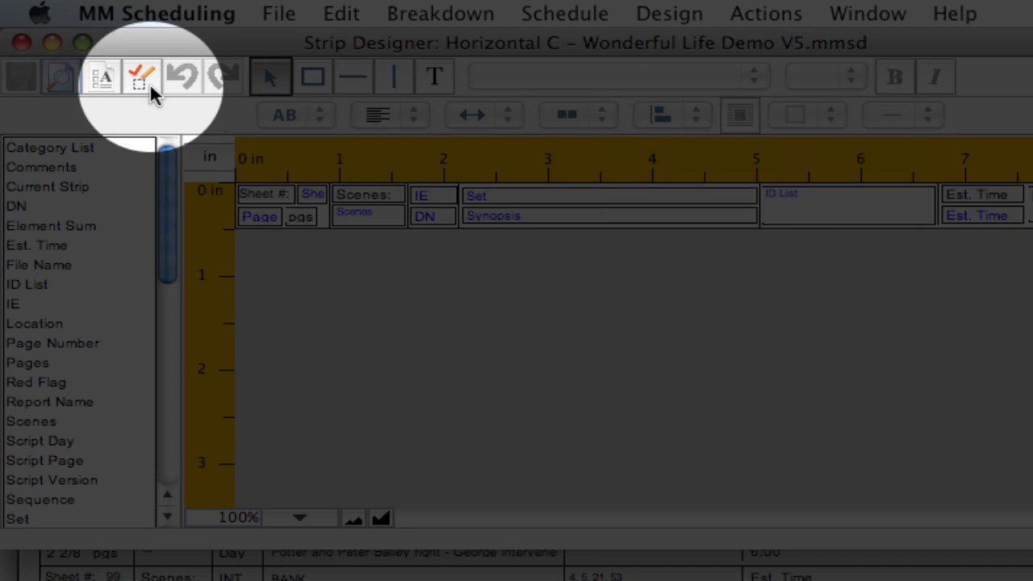
{"action": "mouse_move", "coordinate": [141, 77]}
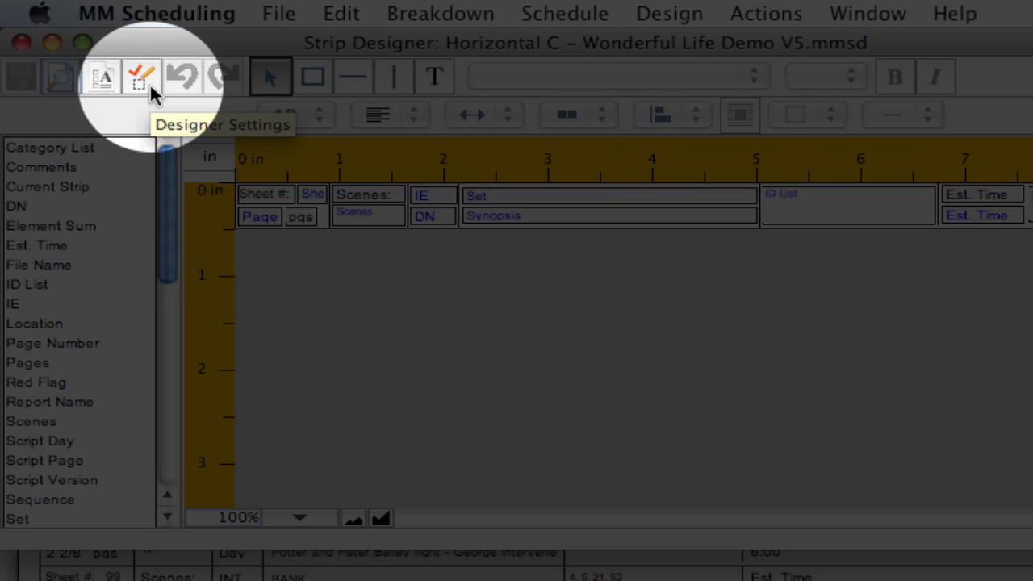
Step: Open Designer Settings and review the Font element choices, keeping Banner selected
{"action": "left_click", "coordinate": [142, 75]}
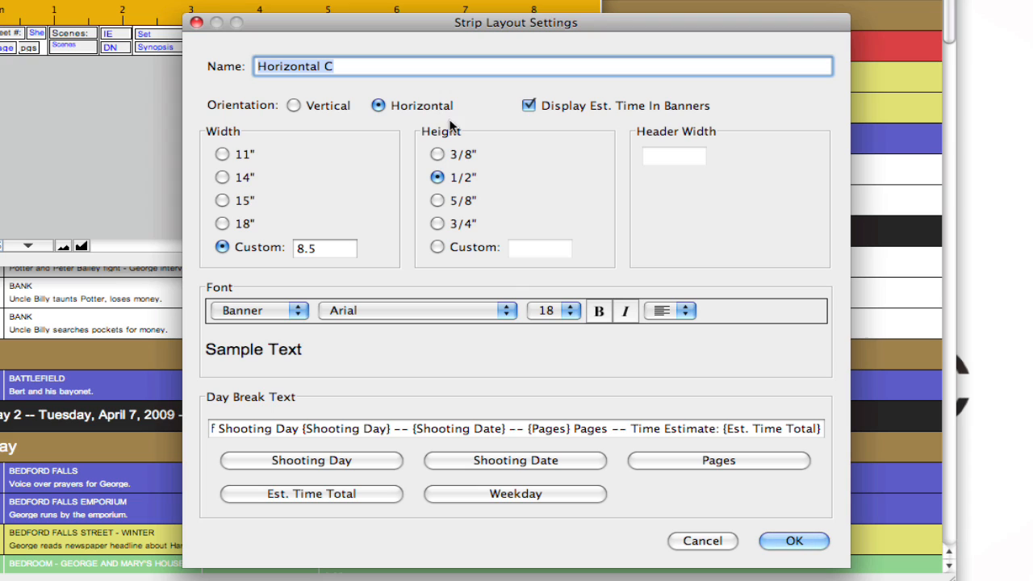
{"action": "mouse_move", "coordinate": [517, 225]}
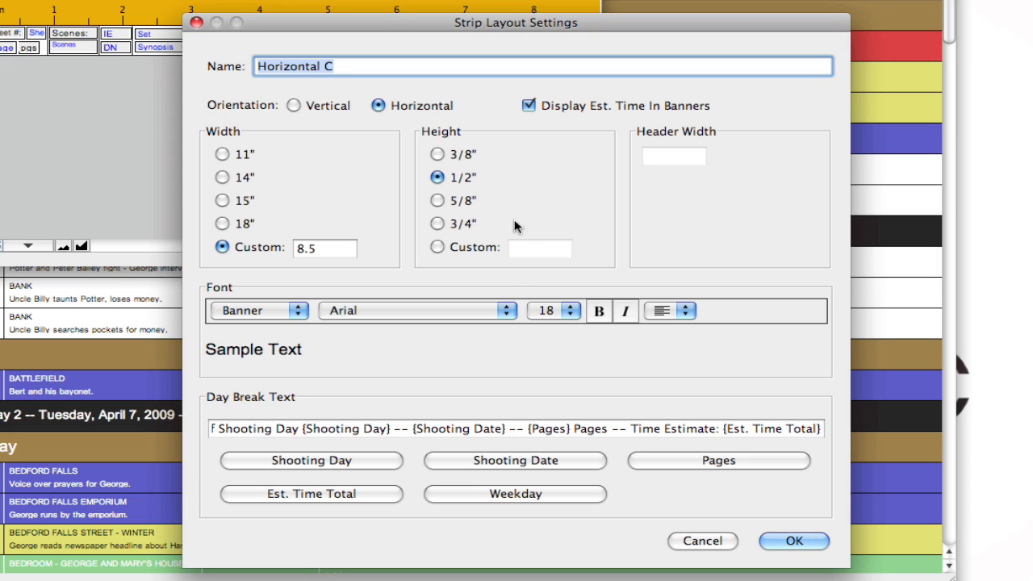
{"action": "mouse_move", "coordinate": [504, 186]}
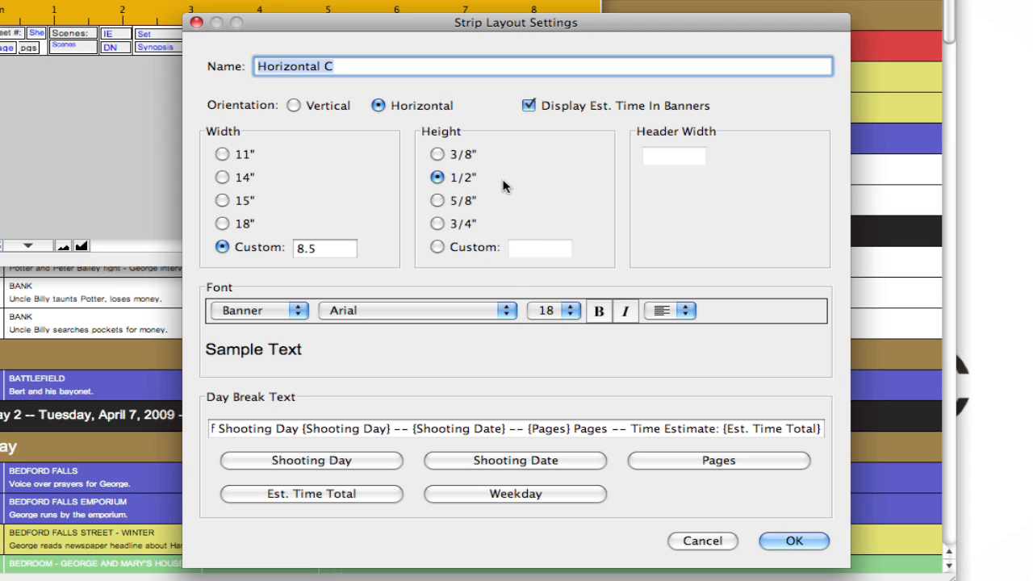
{"action": "mouse_move", "coordinate": [275, 207]}
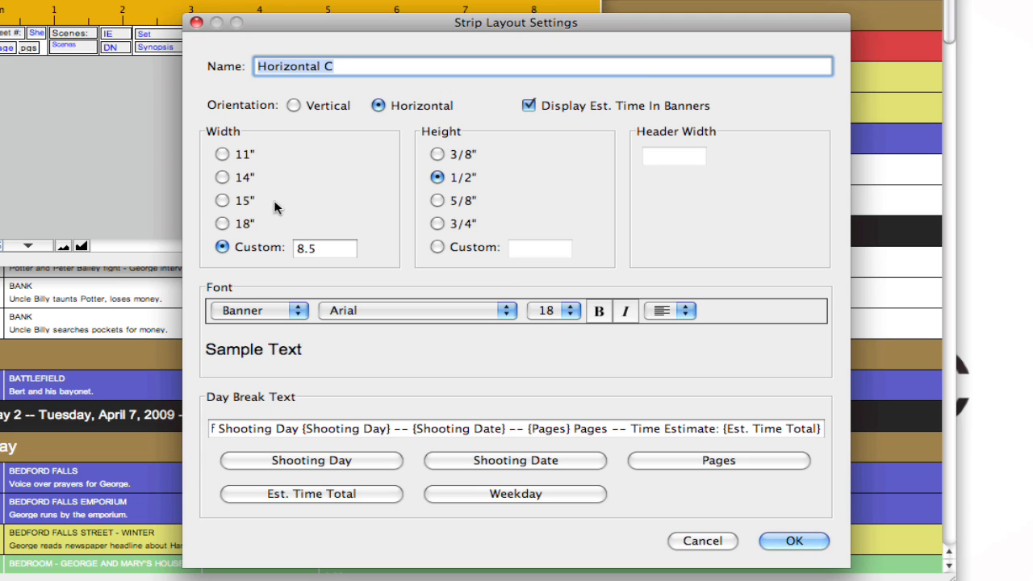
{"action": "mouse_move", "coordinate": [351, 184]}
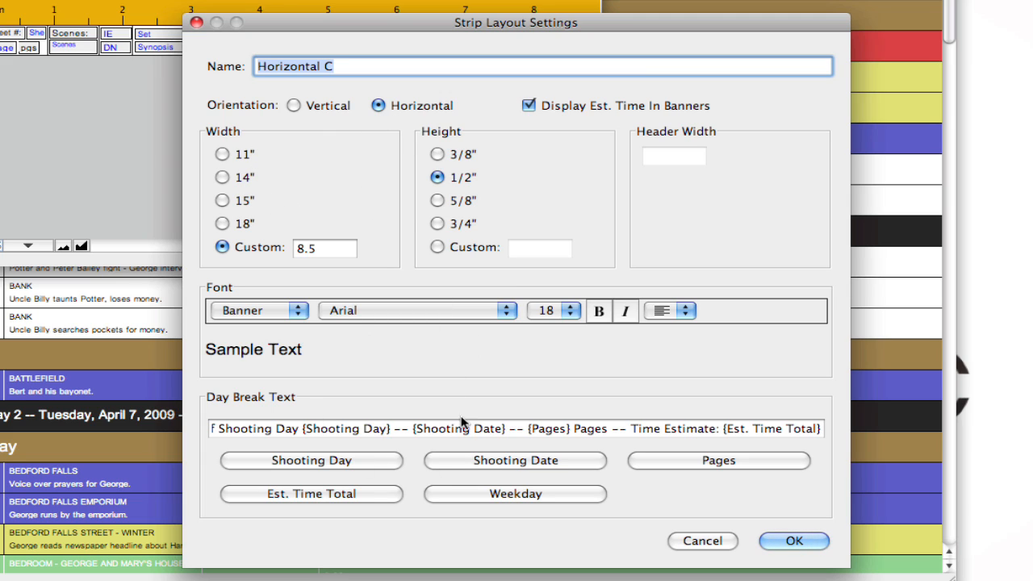
{"action": "left_click", "coordinate": [258, 310]}
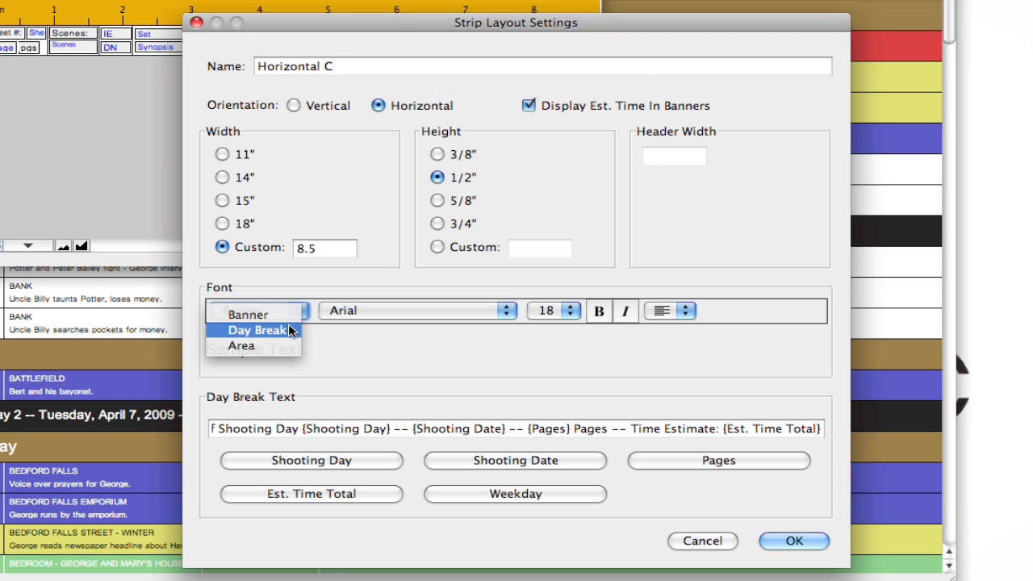
{"action": "left_click", "coordinate": [248, 313]}
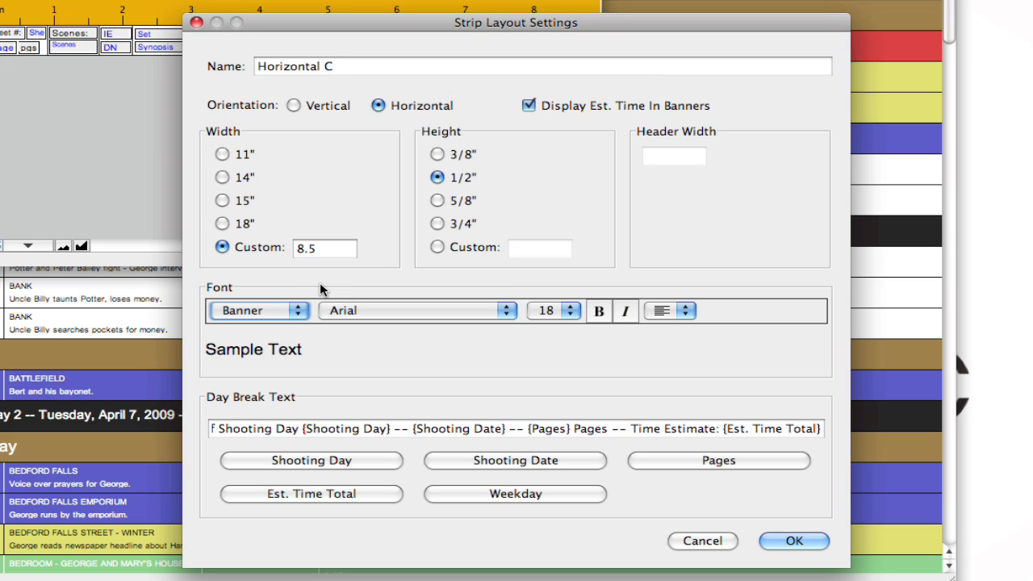
{"action": "mouse_move", "coordinate": [391, 314]}
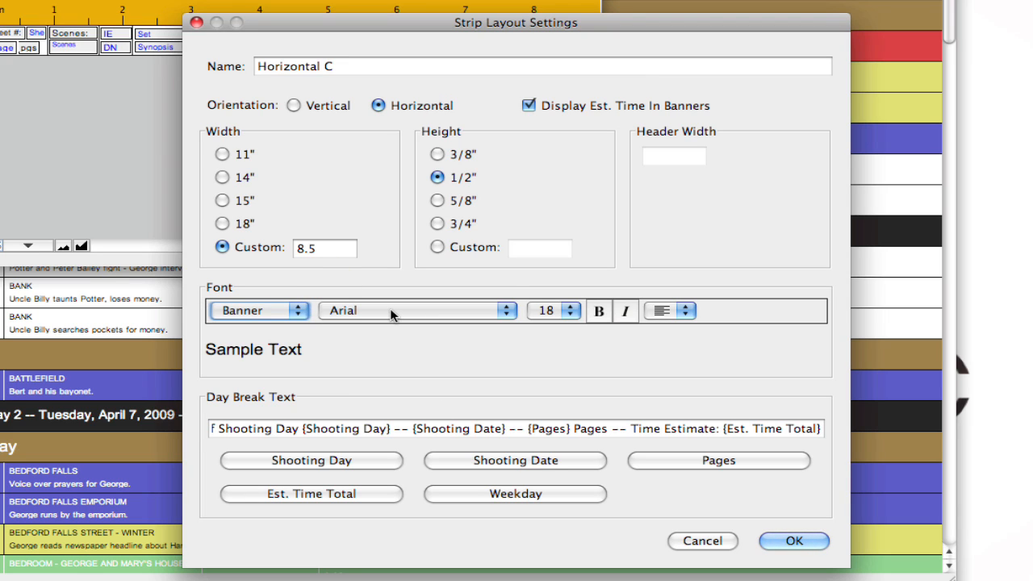
{"action": "mouse_move", "coordinate": [313, 325]}
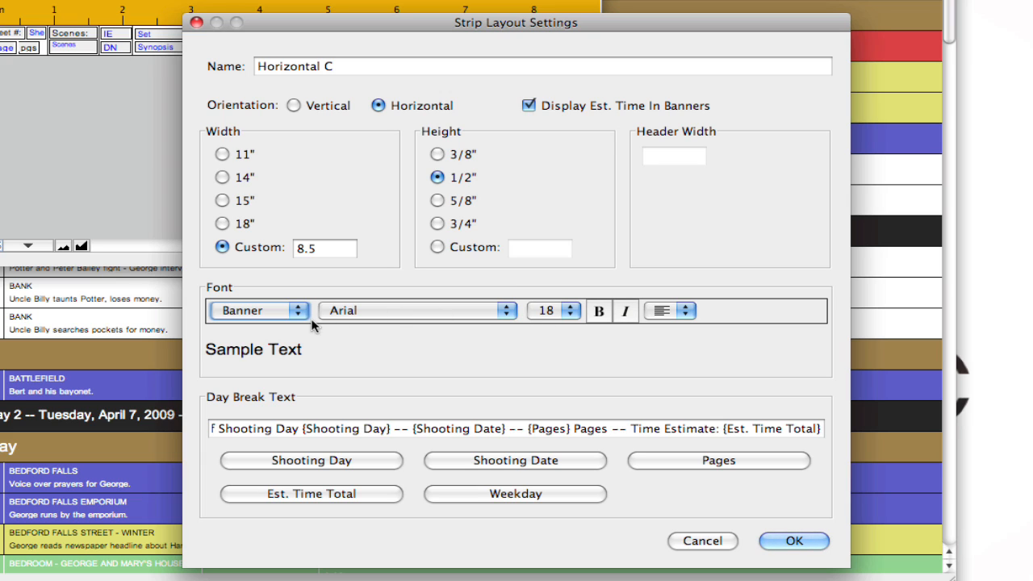
{"action": "left_click", "coordinate": [258, 310]}
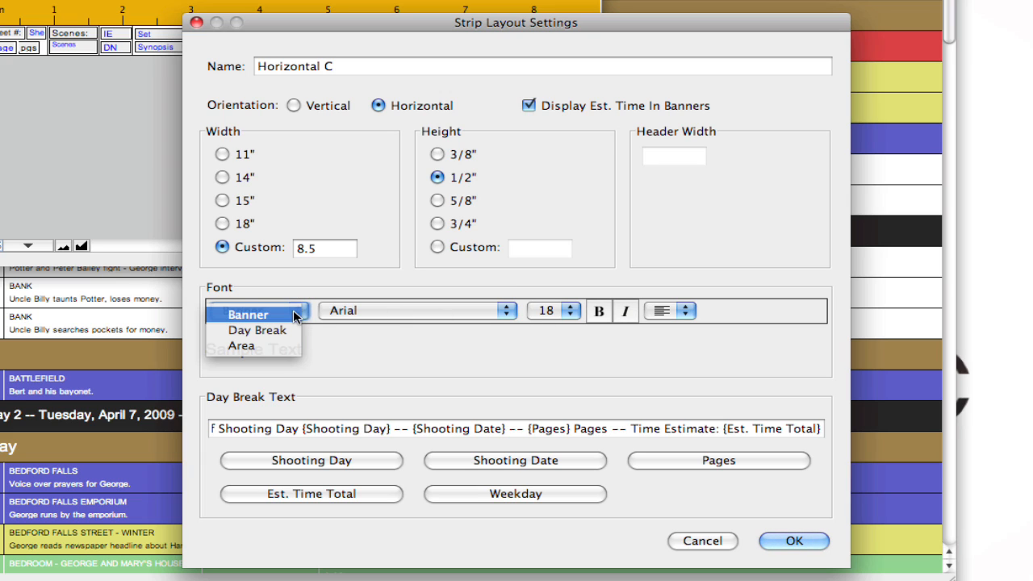
{"action": "left_click", "coordinate": [248, 314]}
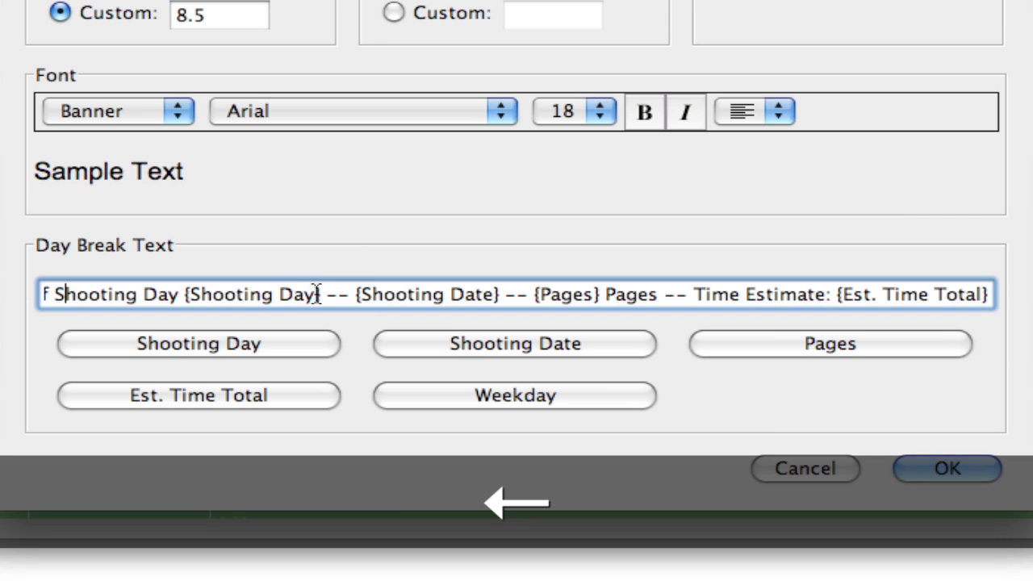
Step: Edit the Day Break Text, trimming the trailing estimated time wording
{"action": "type", "text": "End of"}
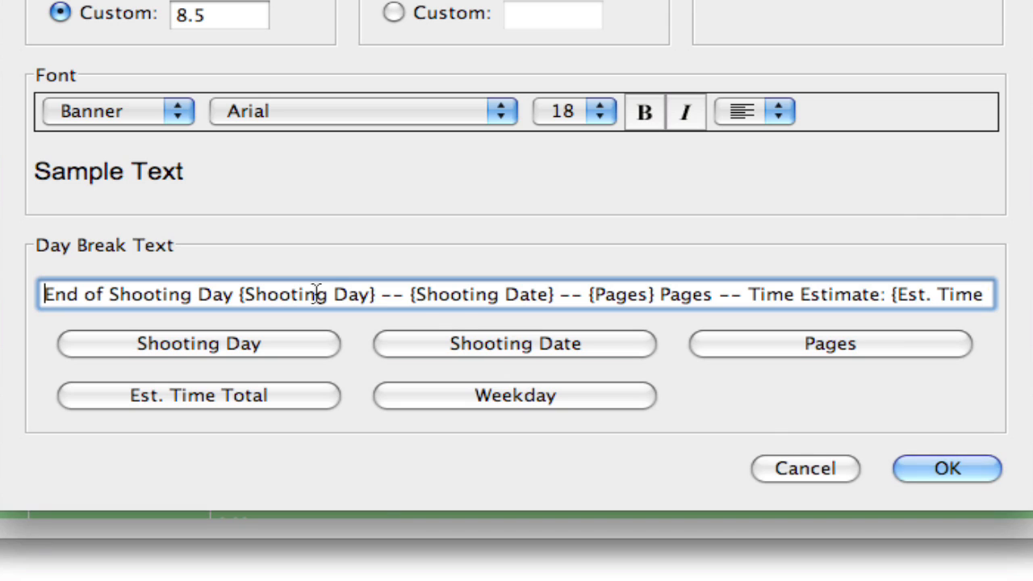
{"action": "mouse_move", "coordinate": [676, 302]}
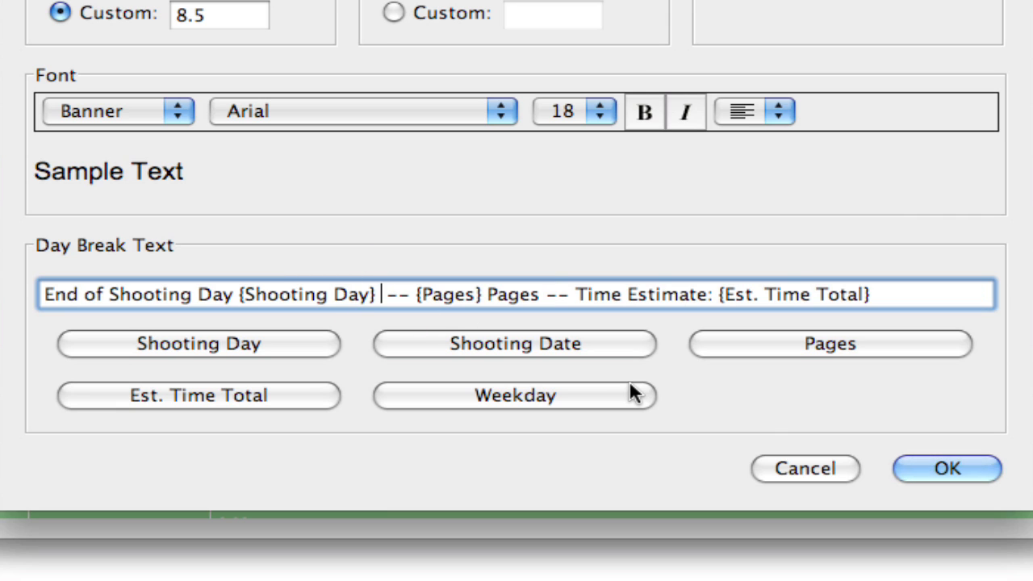
{"action": "mouse_move", "coordinate": [630, 383]}
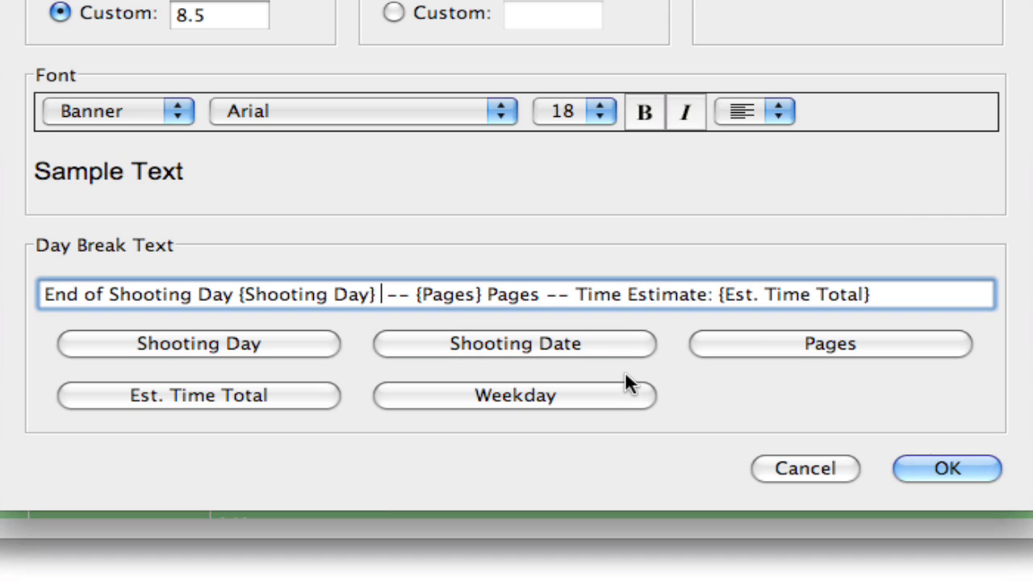
{"action": "mouse_move", "coordinate": [586, 312]}
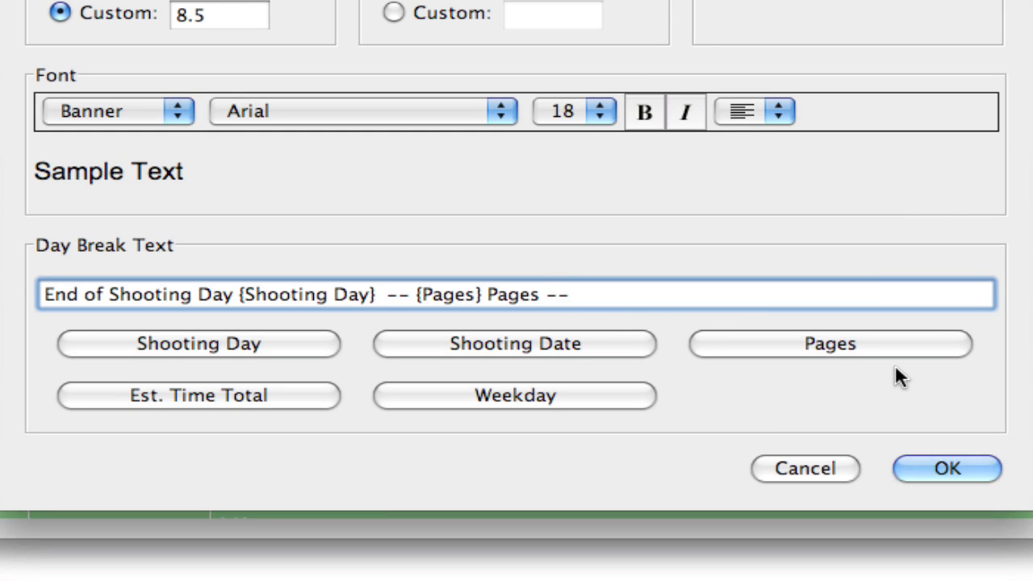
{"action": "key", "text": "Backspace"}
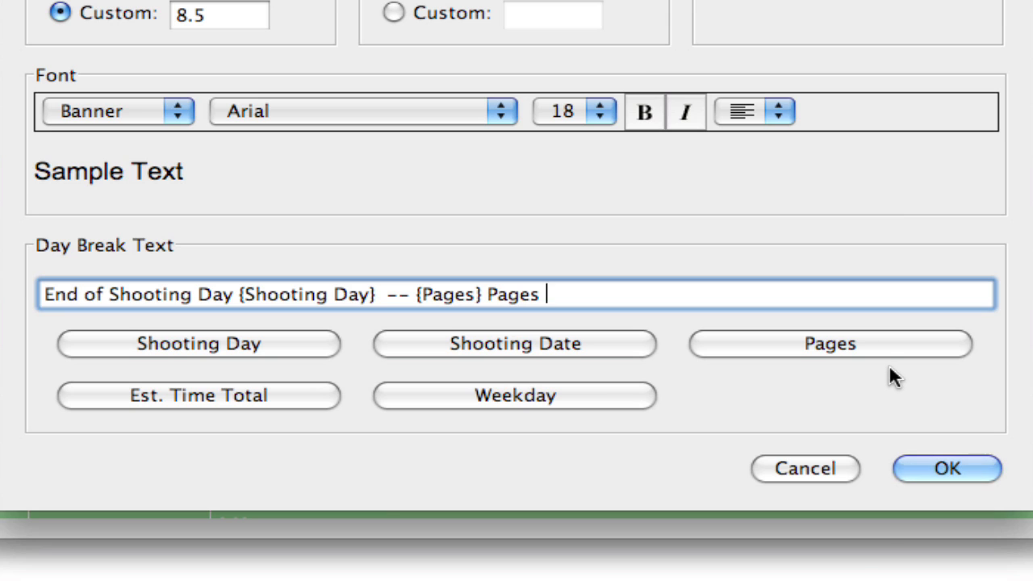
{"action": "type", "text": "-- Esti"}
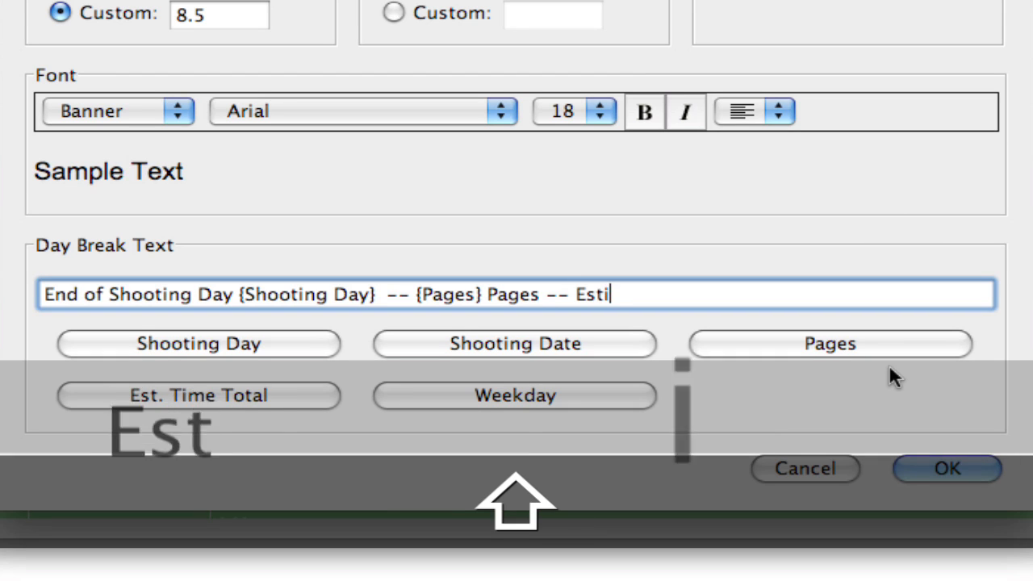
{"action": "type", "text": "mated Time"}
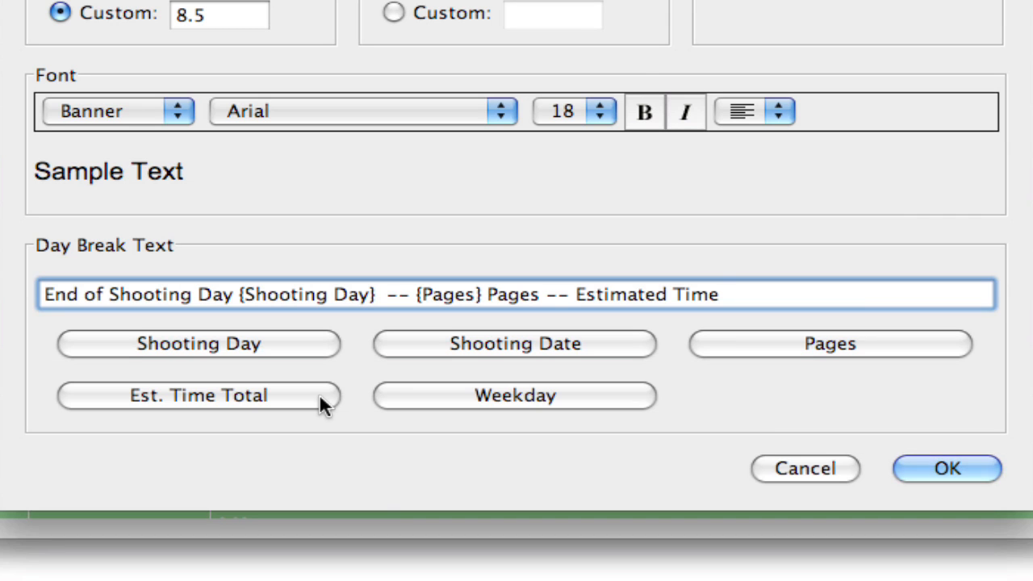
Step: Insert the Est. Time Total field, then select and delete it again
{"action": "left_click", "coordinate": [197, 395]}
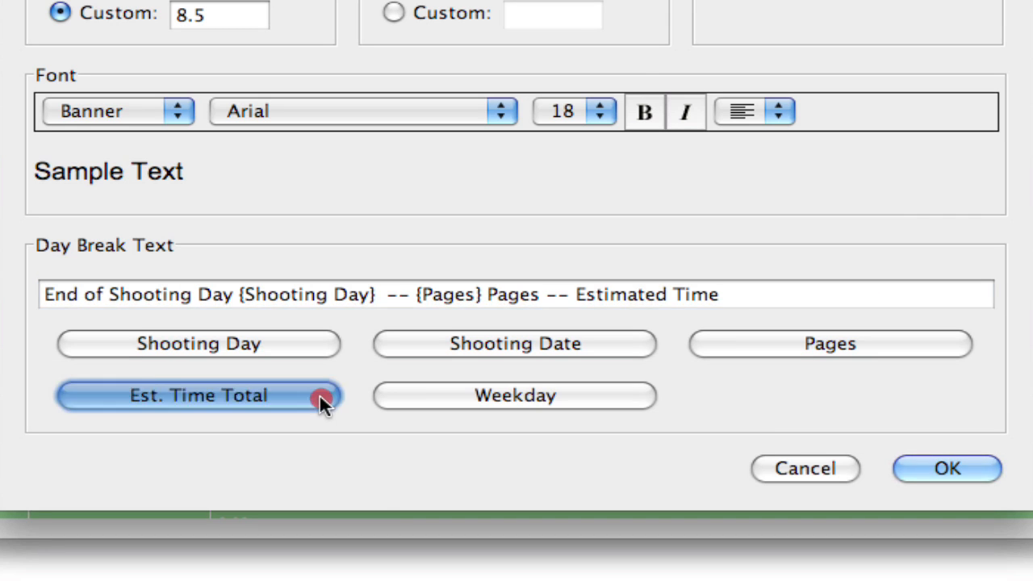
{"action": "left_click", "coordinate": [199, 395]}
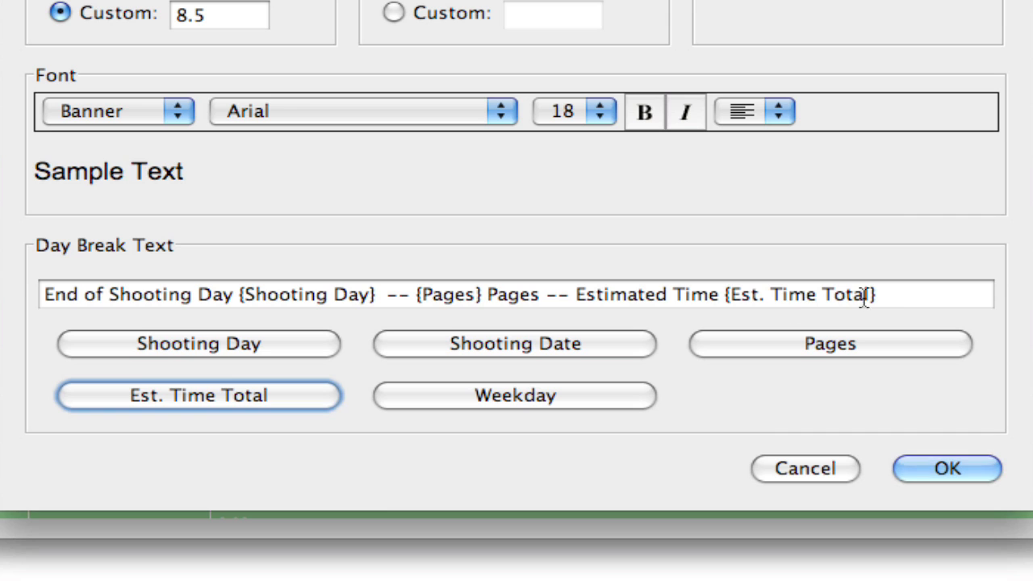
{"action": "left_click", "coordinate": [555, 294]}
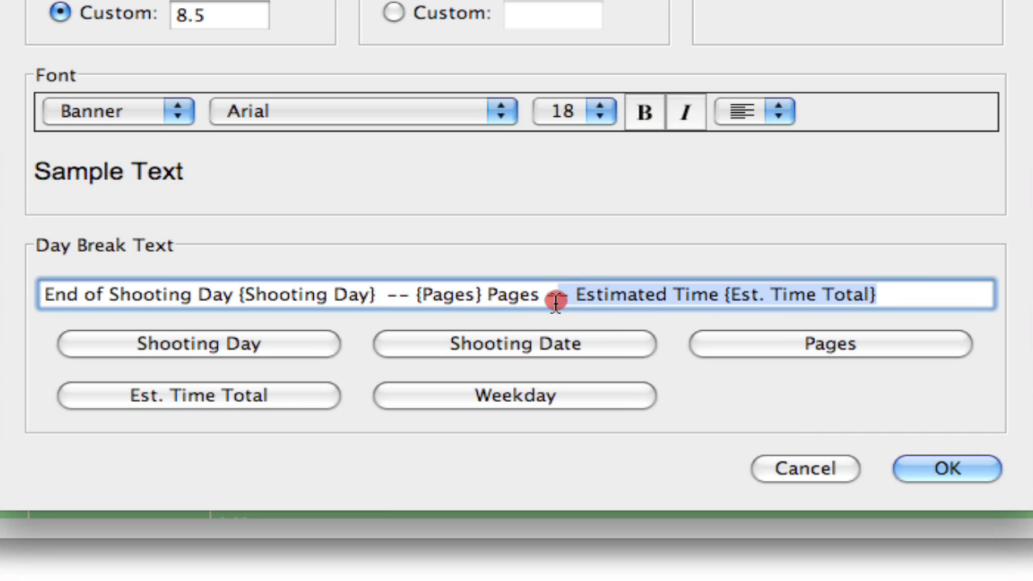
{"action": "key", "text": "Delete"}
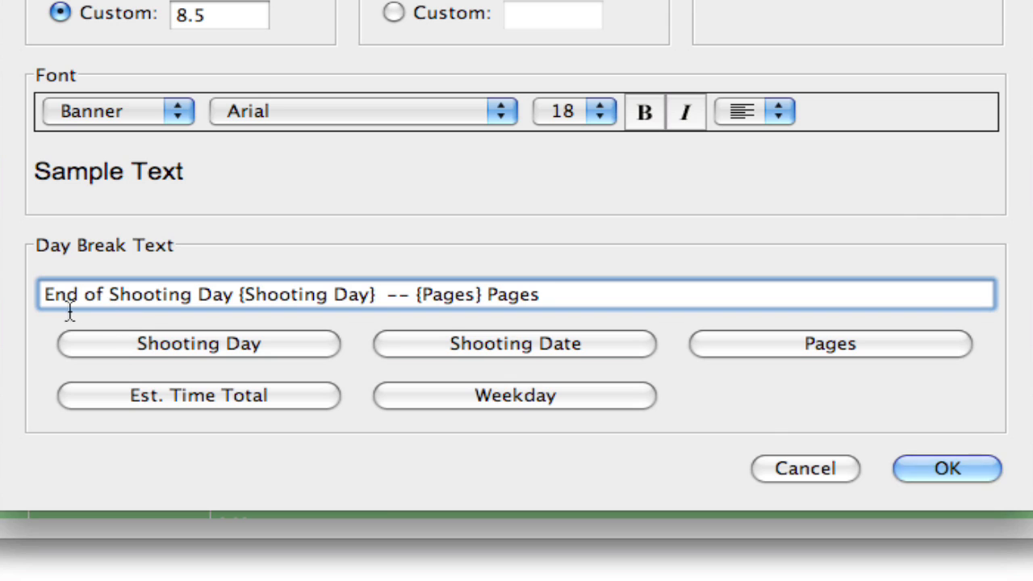
{"action": "mouse_move", "coordinate": [301, 299]}
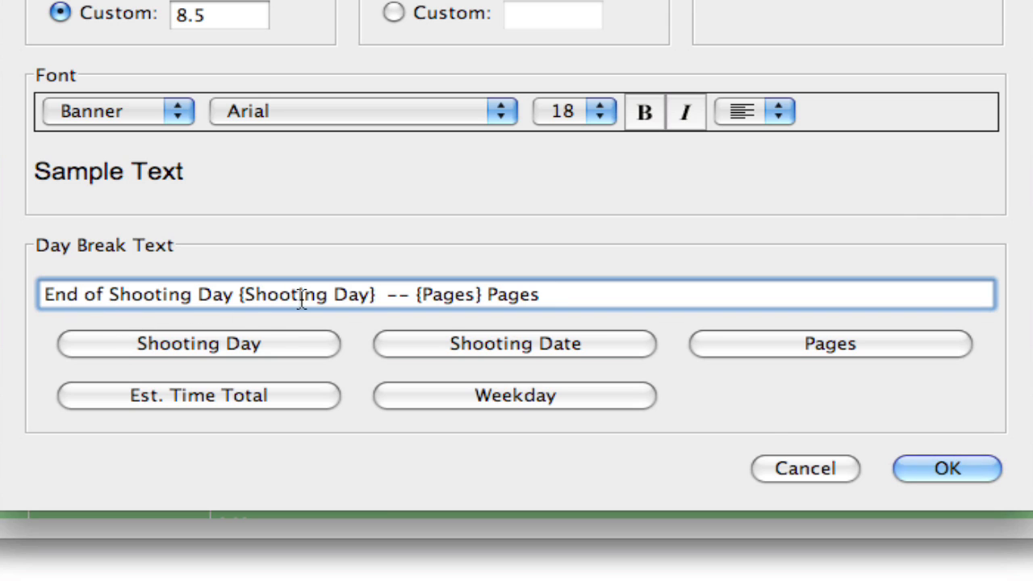
{"action": "mouse_move", "coordinate": [492, 303]}
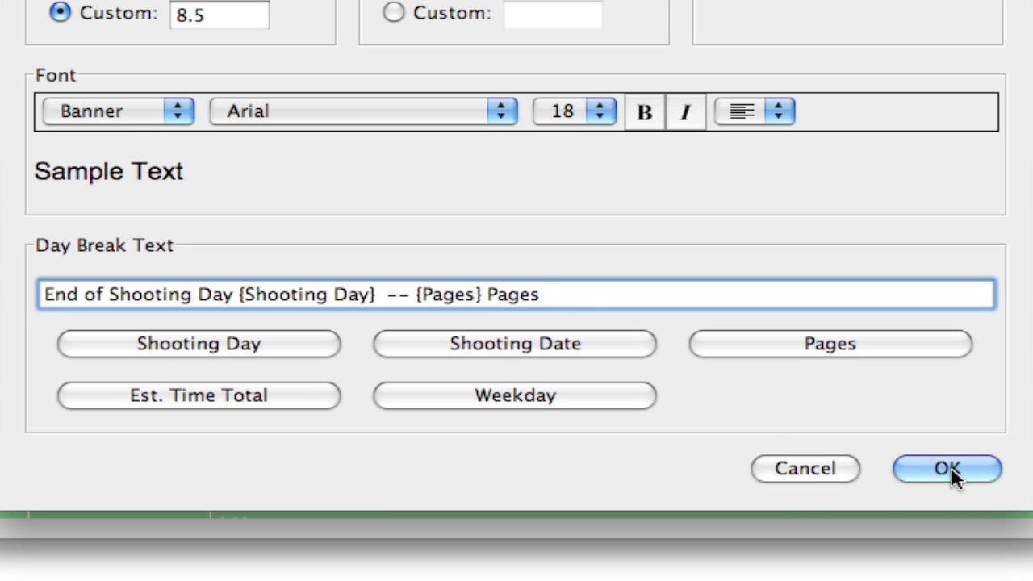
Step: Confirm the layout settings so day breaks read 'End of Shooting Day 1 -- 5 Pages'
{"action": "left_click", "coordinate": [946, 468]}
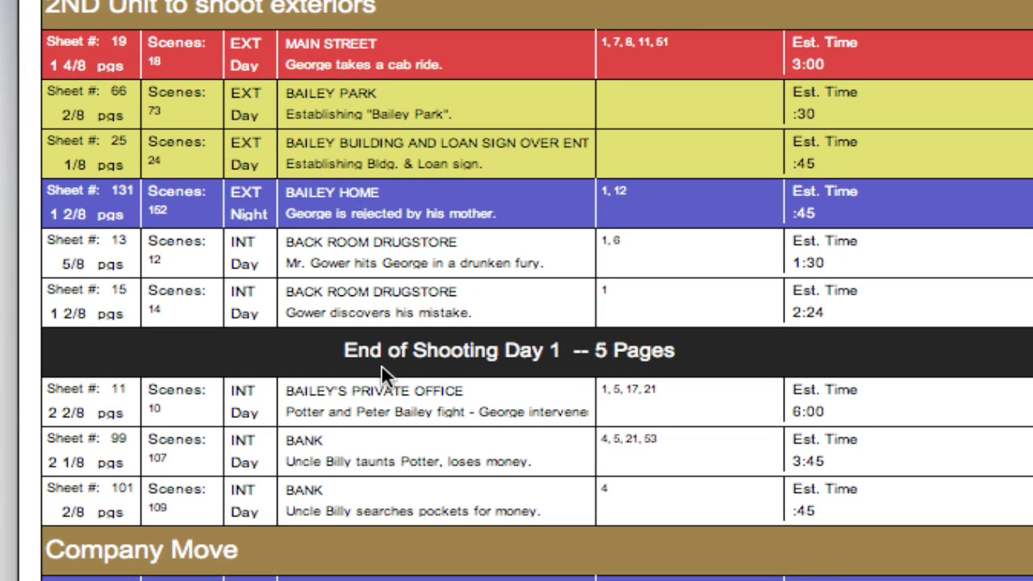
{"action": "mouse_move", "coordinate": [638, 371]}
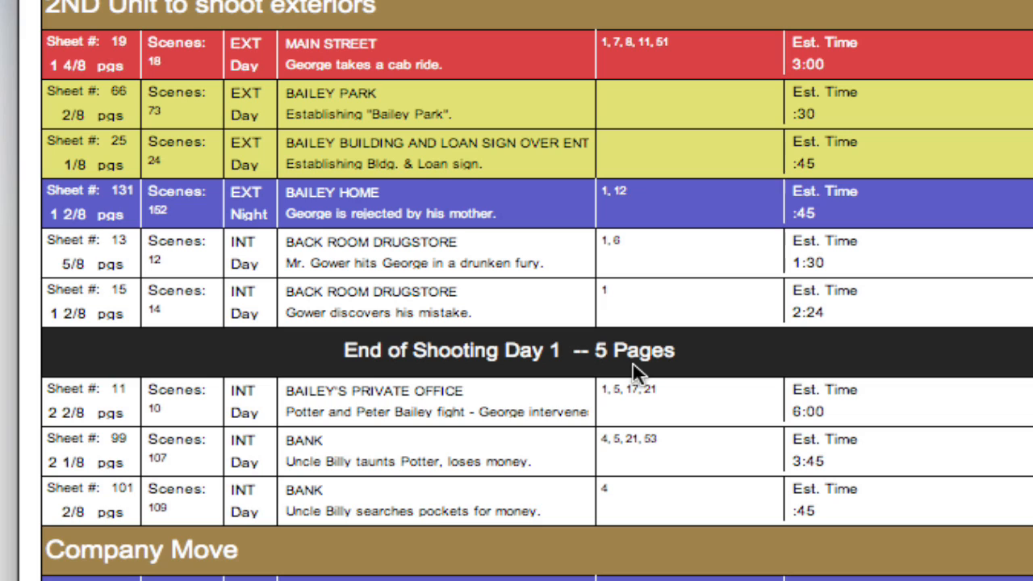
{"action": "mouse_move", "coordinate": [295, 367]}
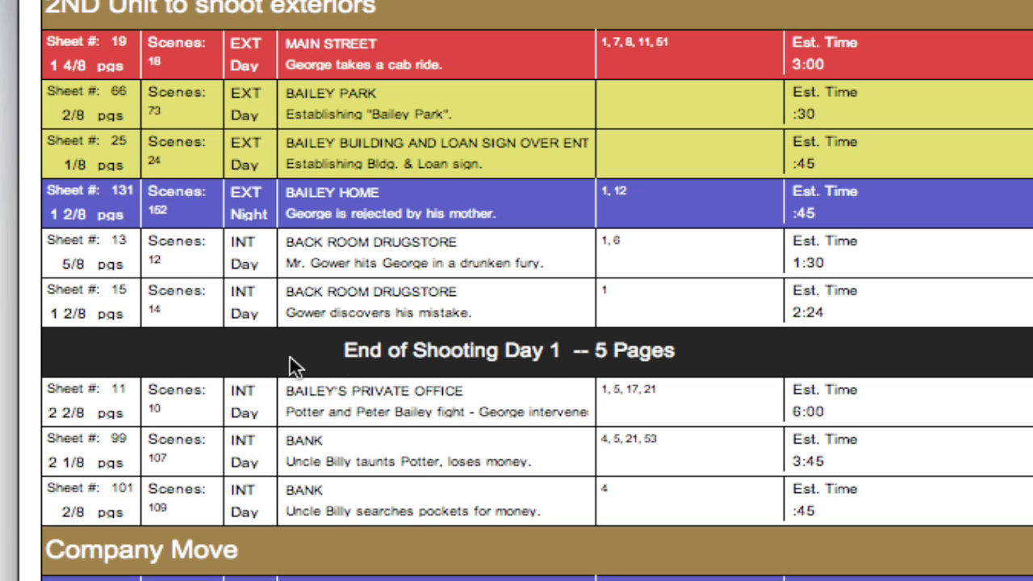
{"action": "mouse_move", "coordinate": [181, 368]}
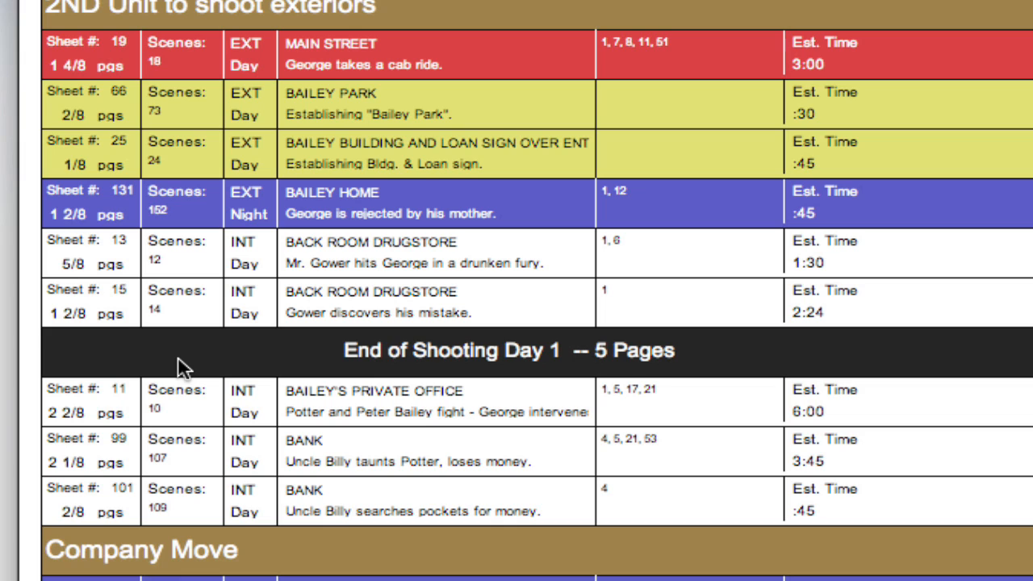
Step: Reopen Strip Layouts from the Design menu and edit Horizontal C
{"action": "left_click", "coordinate": [580, 12]}
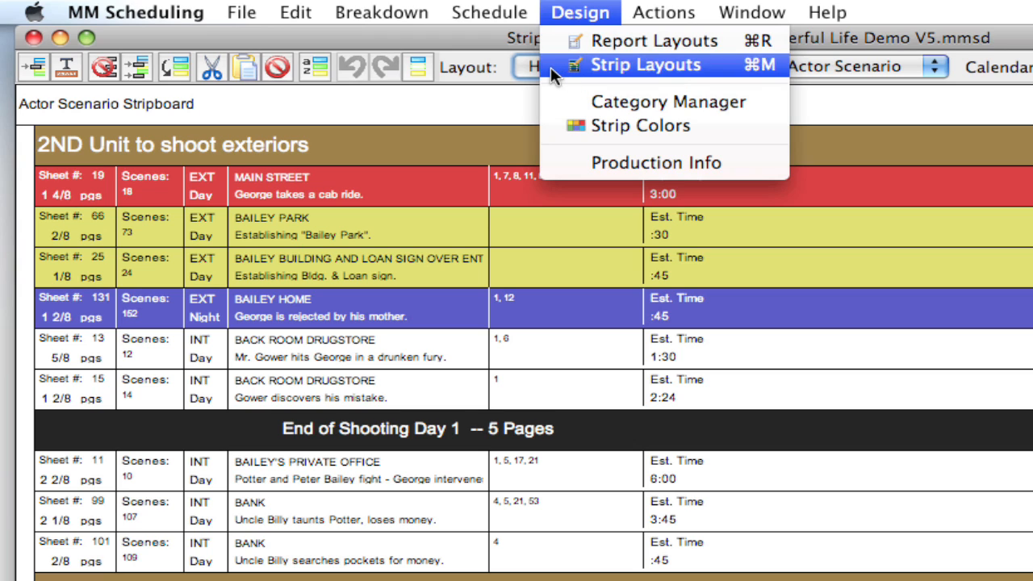
{"action": "mouse_move", "coordinate": [561, 75]}
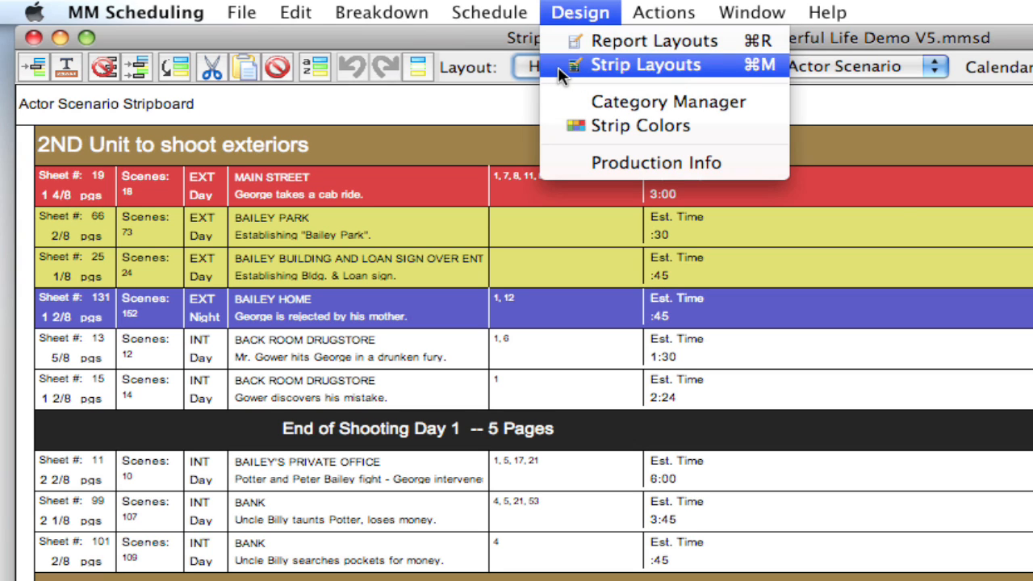
{"action": "left_click", "coordinate": [645, 65]}
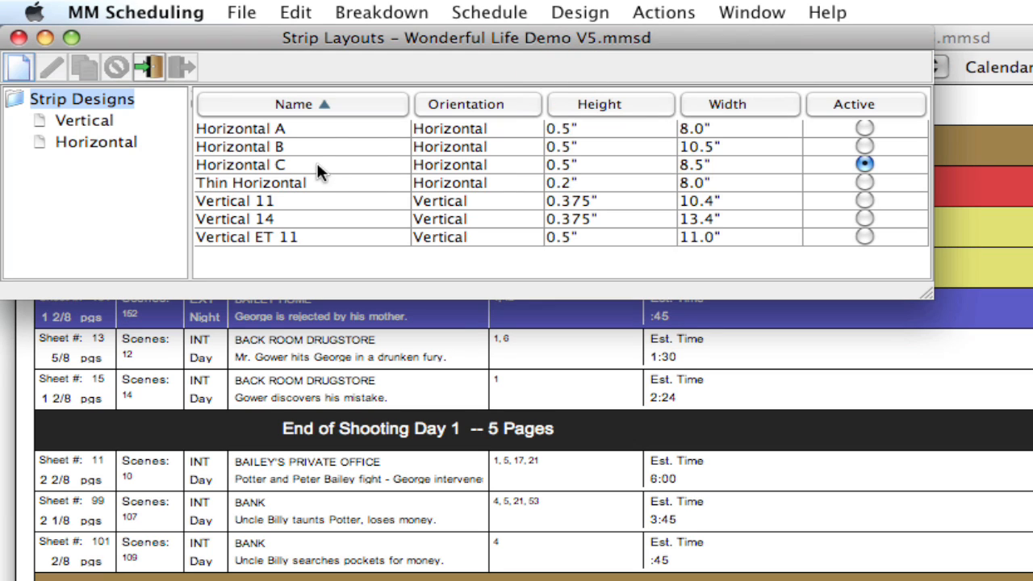
{"action": "double_click", "coordinate": [240, 164]}
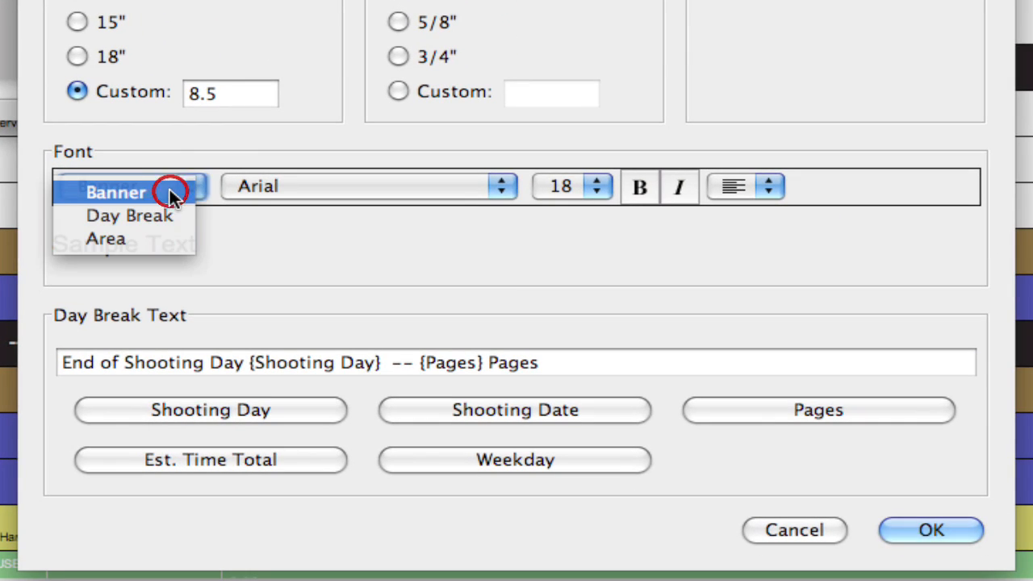
Step: Format the Day Break text left-aligned, bold and italic, and apply it
{"action": "left_click", "coordinate": [129, 215]}
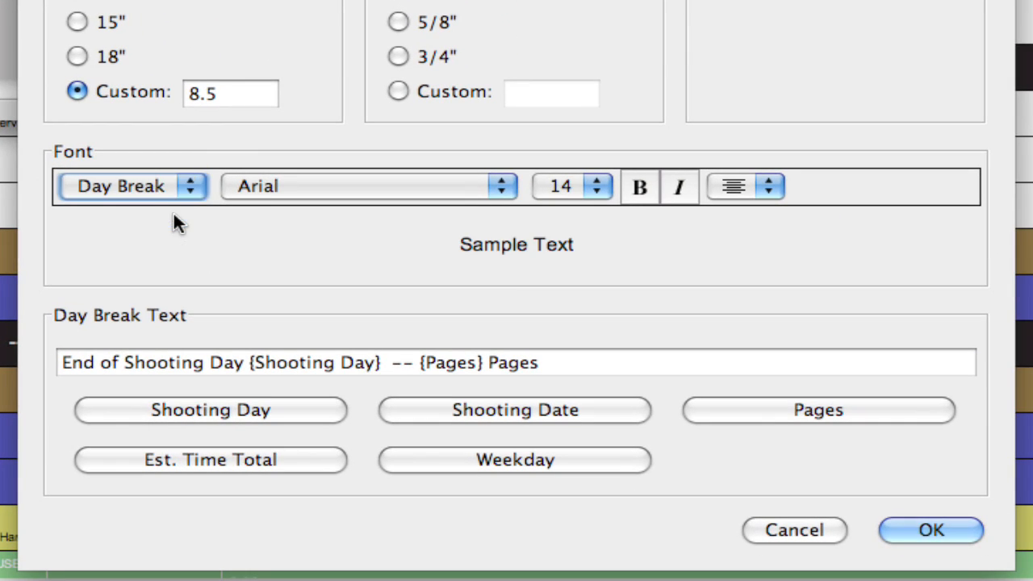
{"action": "left_click", "coordinate": [734, 187]}
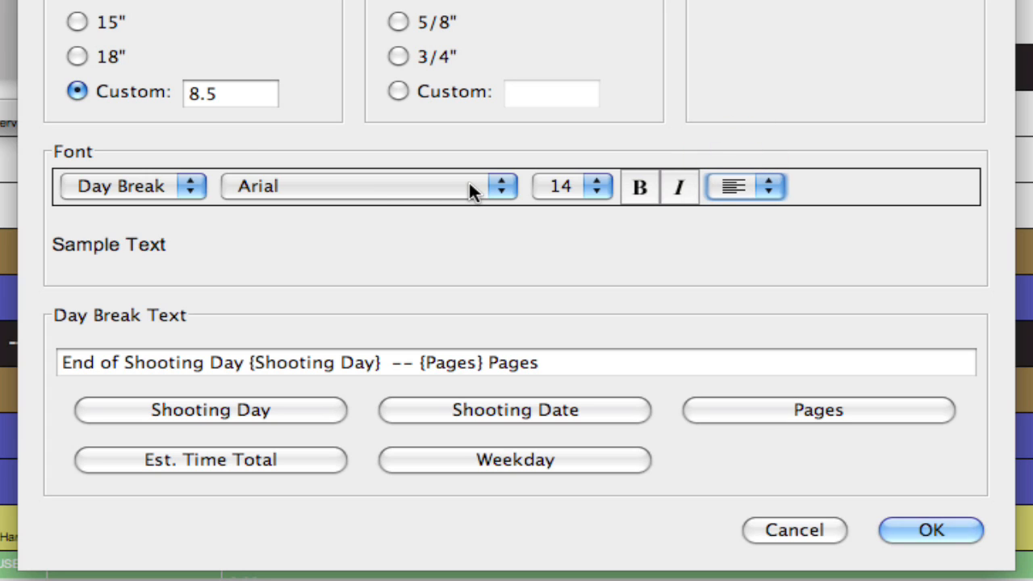
{"action": "mouse_move", "coordinate": [654, 203]}
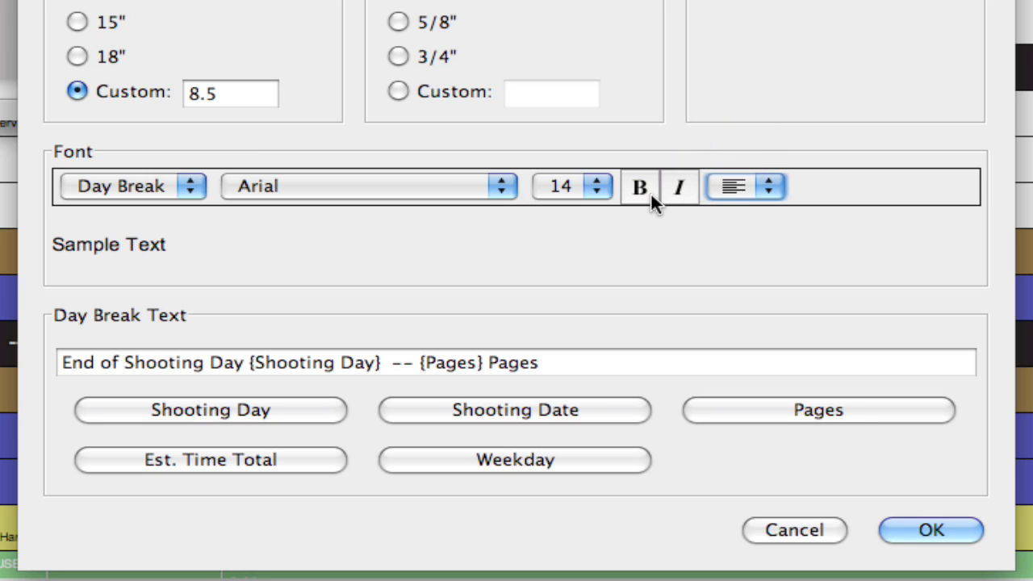
{"action": "left_click", "coordinate": [680, 187]}
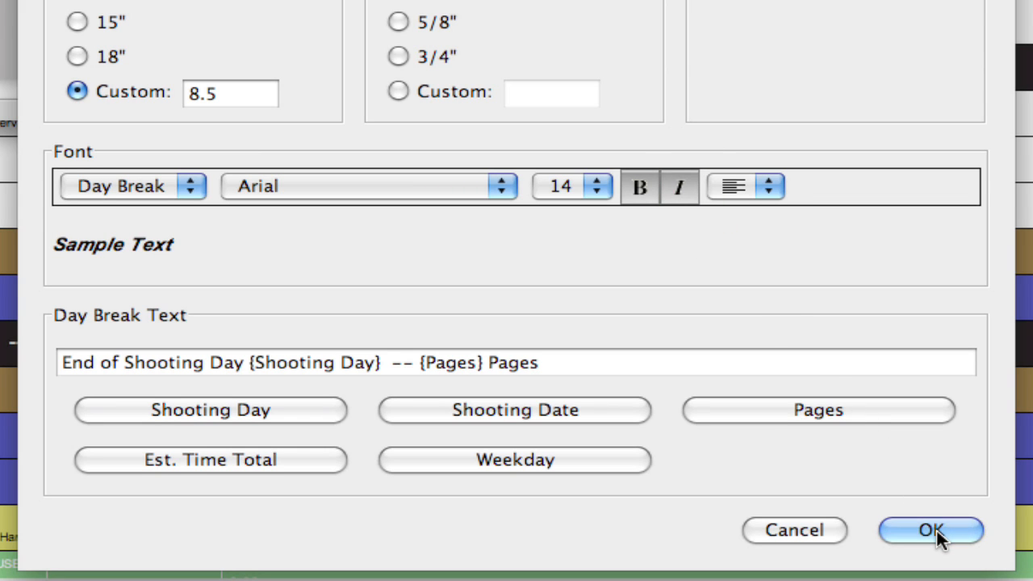
{"action": "left_click", "coordinate": [930, 530]}
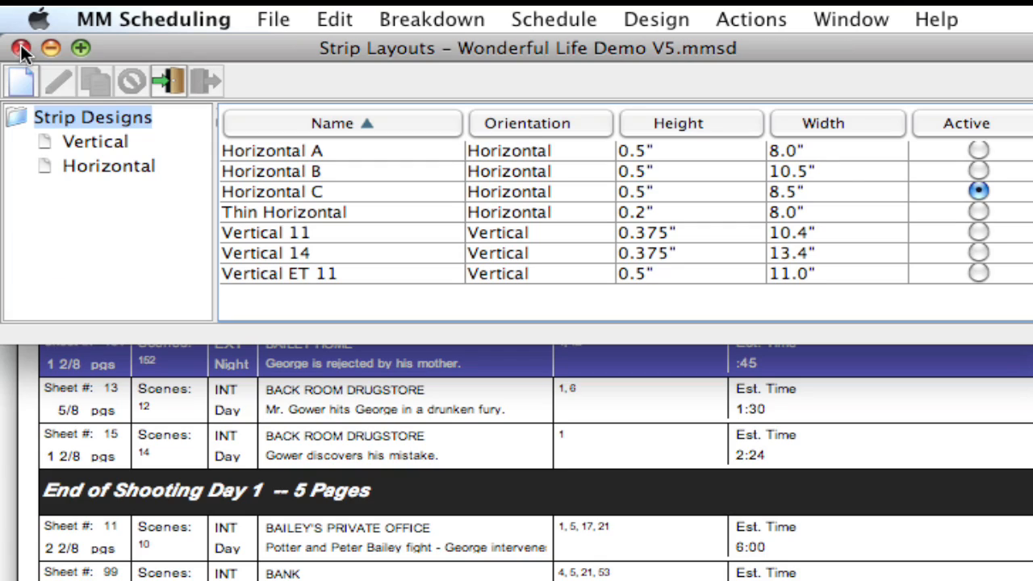
Step: Close the Strip Layouts window and scroll the stripboard to the bold italic day break
{"action": "left_click", "coordinate": [20, 49]}
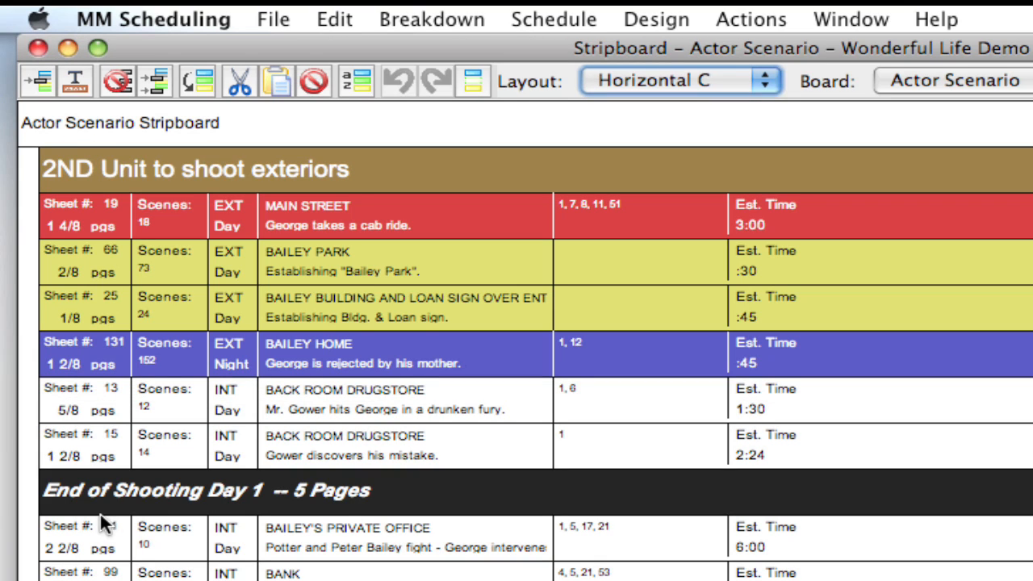
{"action": "scroll", "scroll_direction": "down", "scroll_amount": 3}
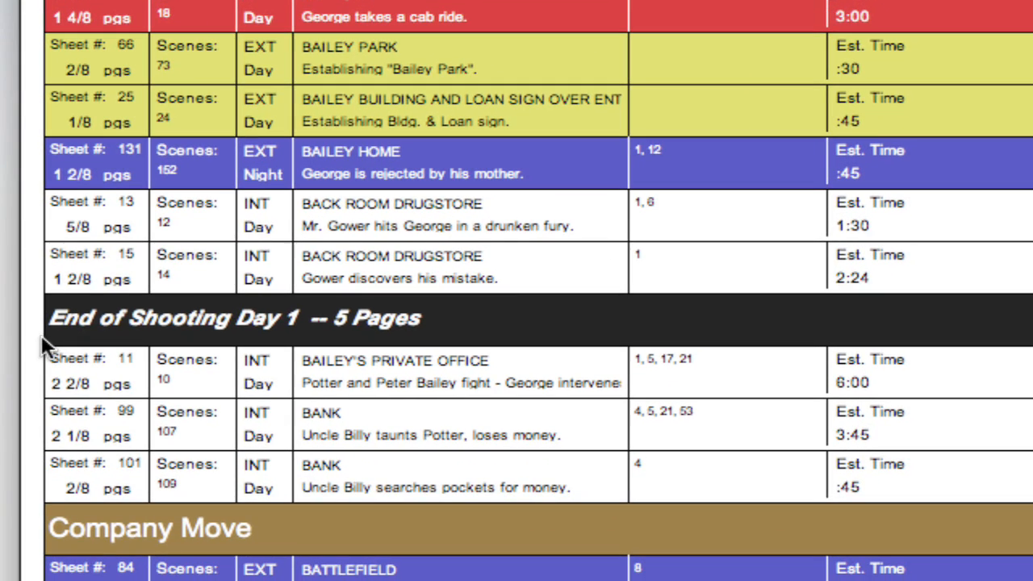
{"action": "mouse_move", "coordinate": [383, 343]}
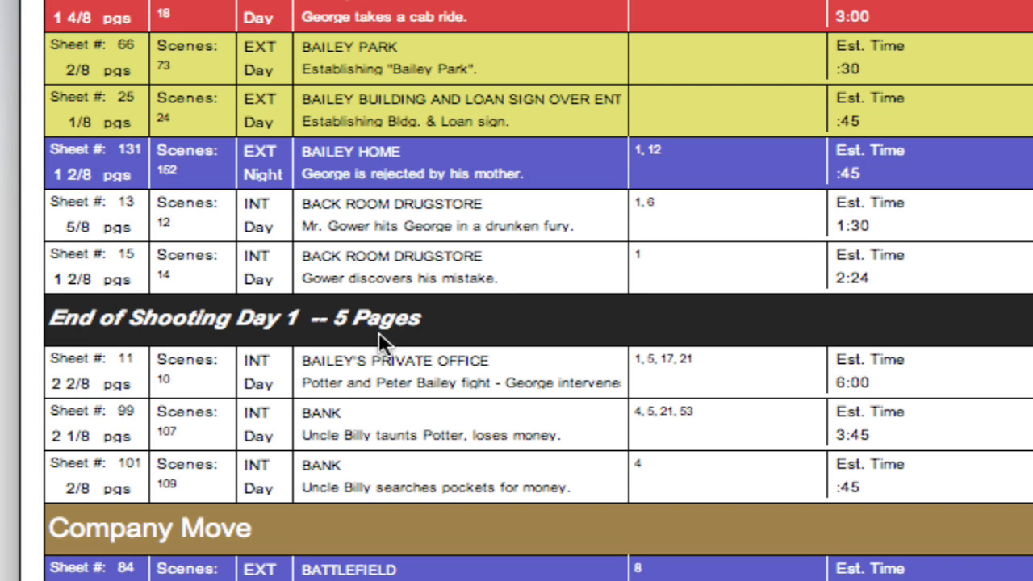